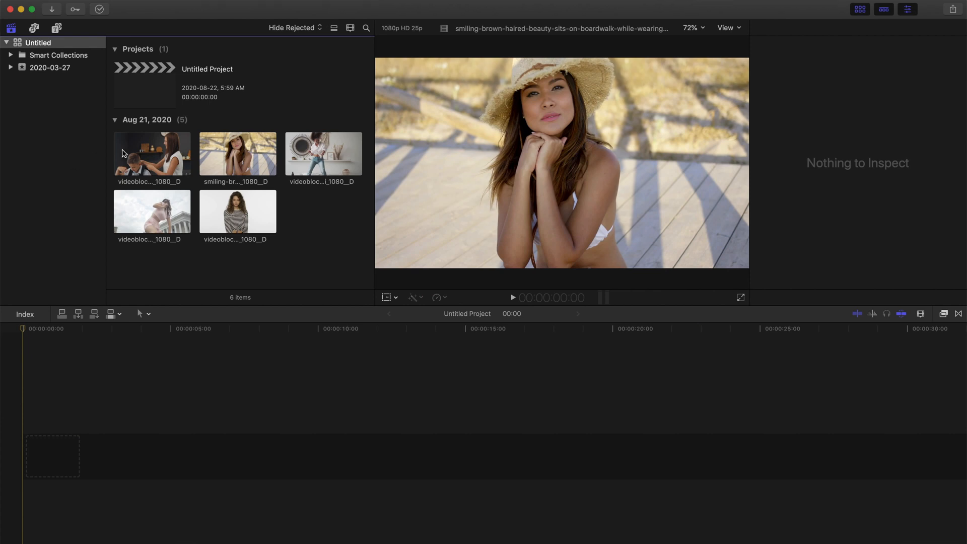
Place the straw-hat boardwalk clip on the timeline and add a freeze frame at 9:06.
left_click(238, 153)
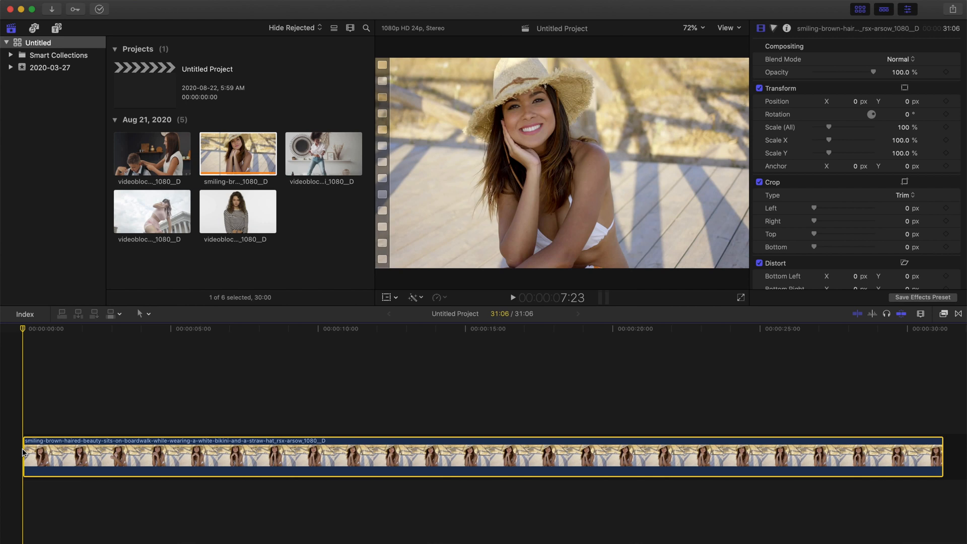
left_click(246, 435)
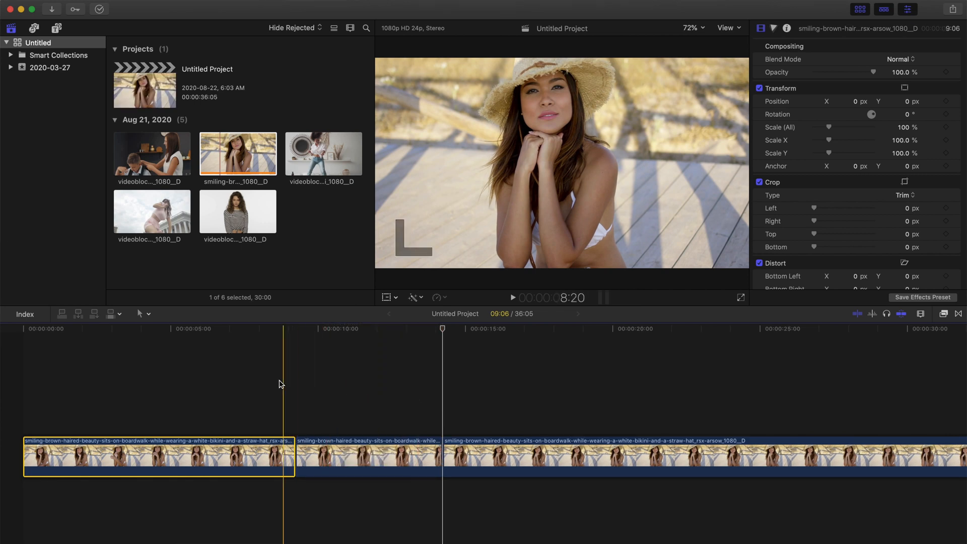
left_click(373, 399)
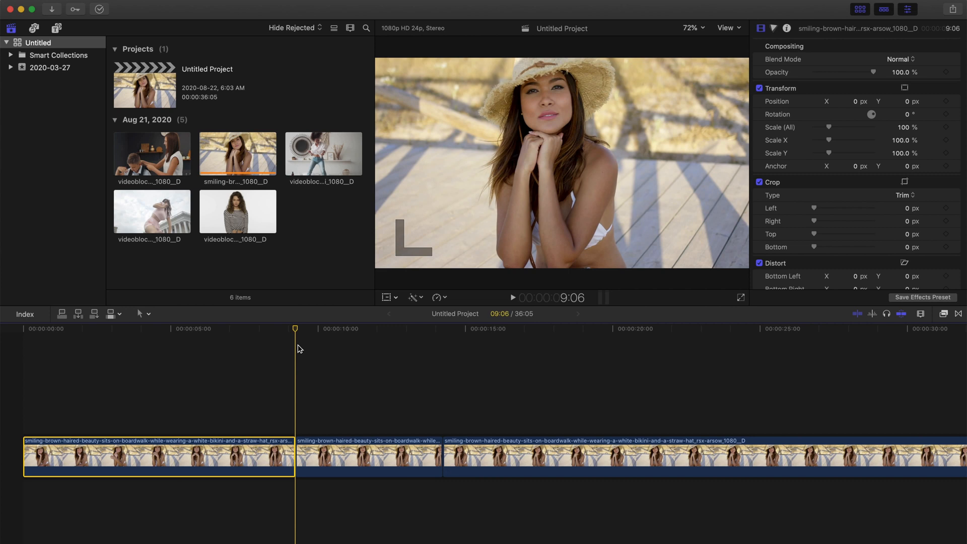
left_click(57, 29)
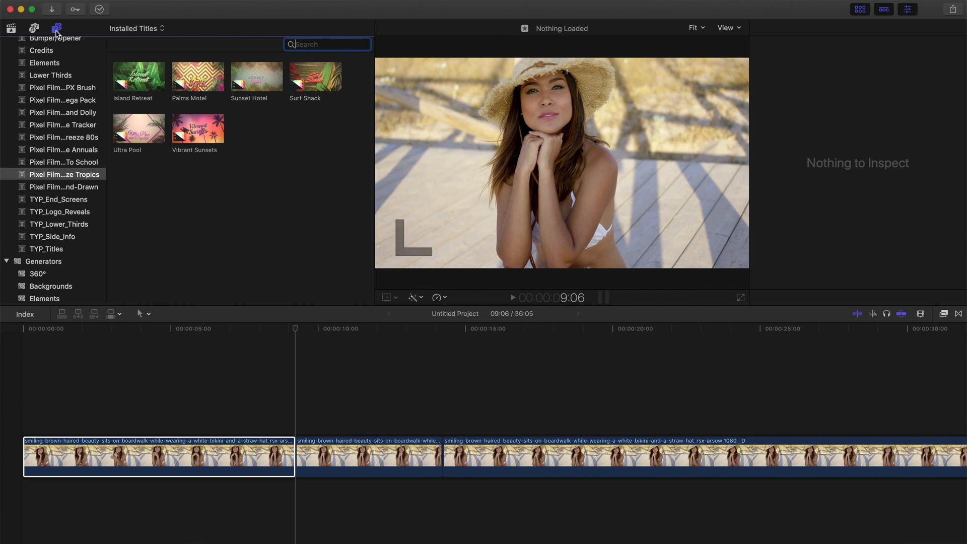
mouse_move(76, 174)
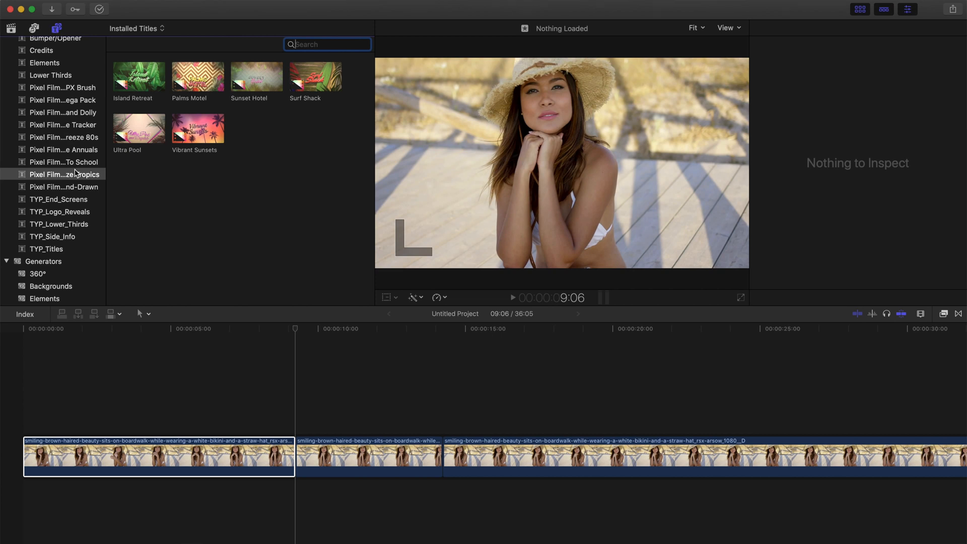
Connect the Pro Freeze Tropics 'Vibrant Sunsets' title above the clip at the playhead.
left_click(64, 175)
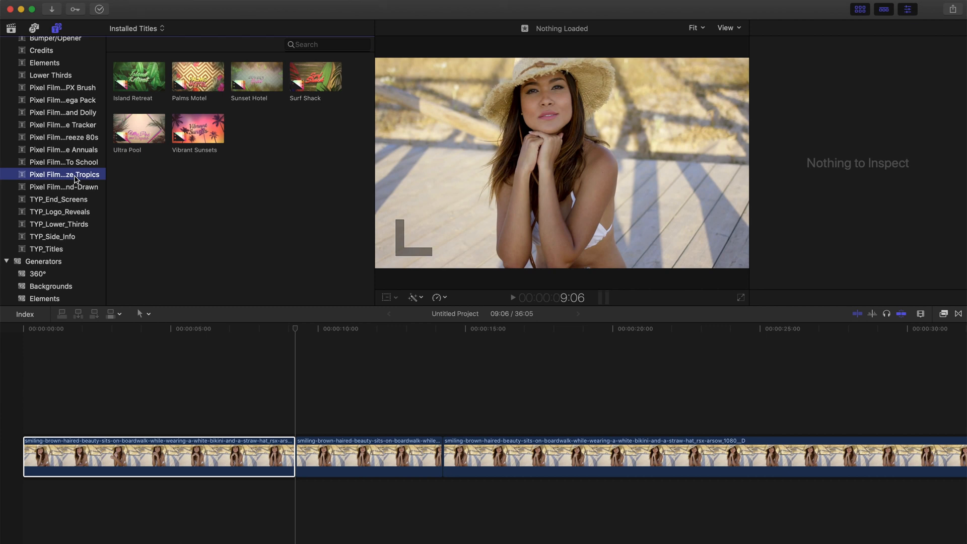
left_click(199, 129)
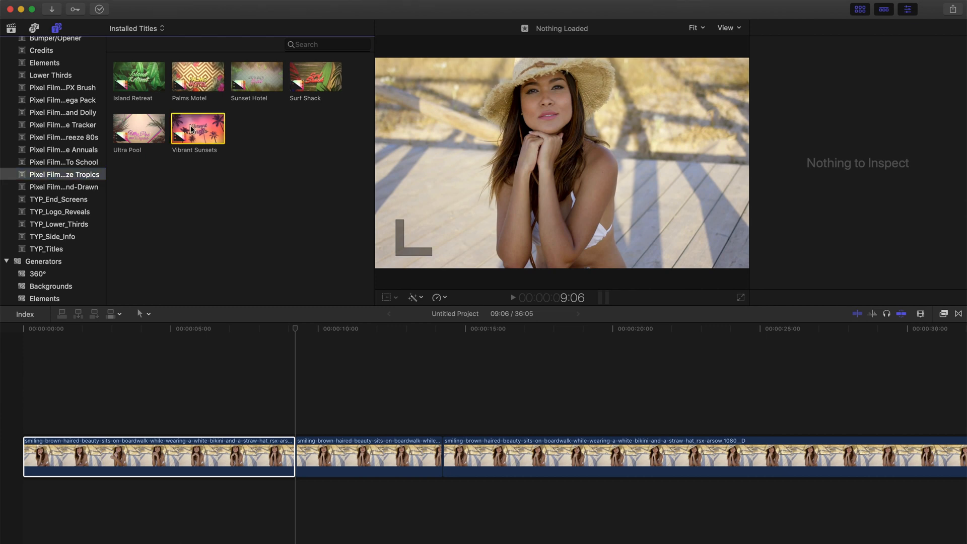
key("q")
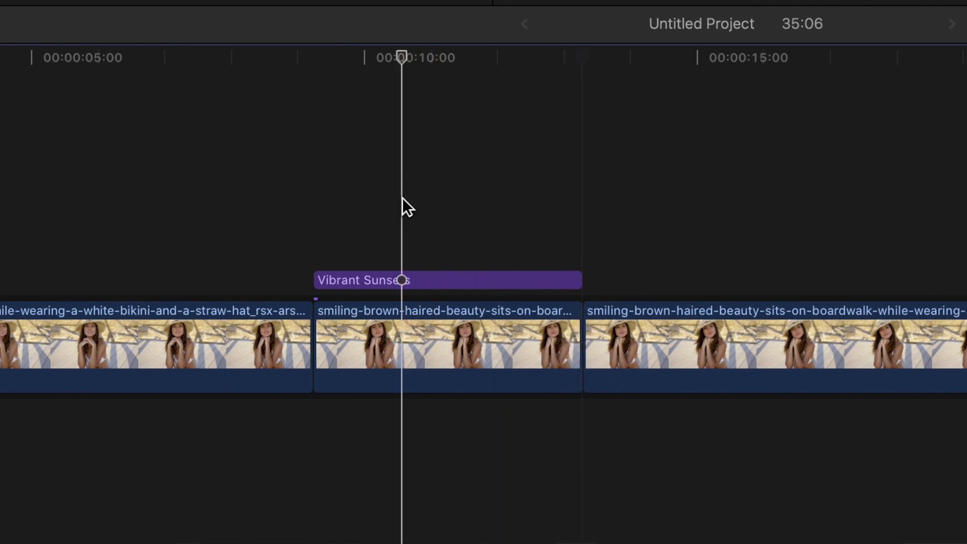
With the title's inspector open at 400% viewer zoom, trace mask points around the woman.
left_click(438, 280)
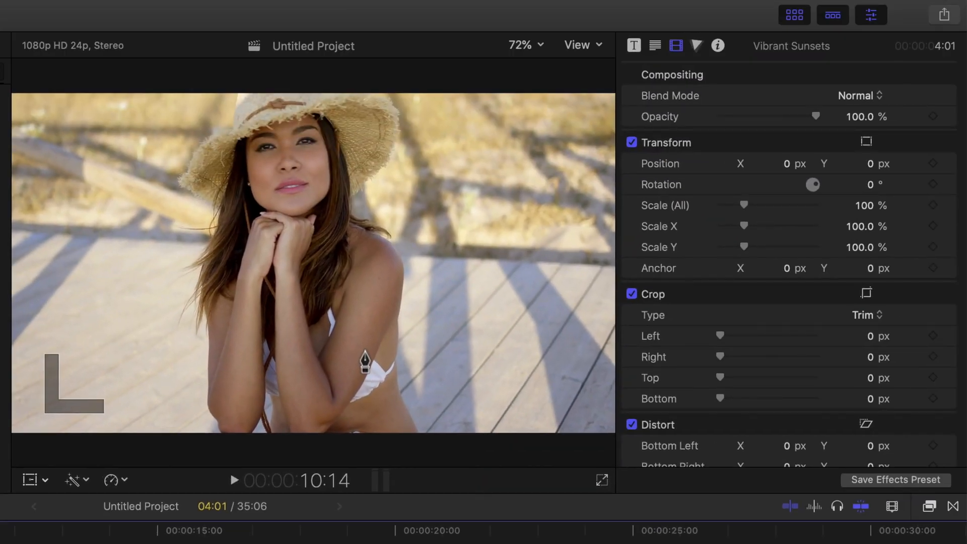
left_click(633, 45)
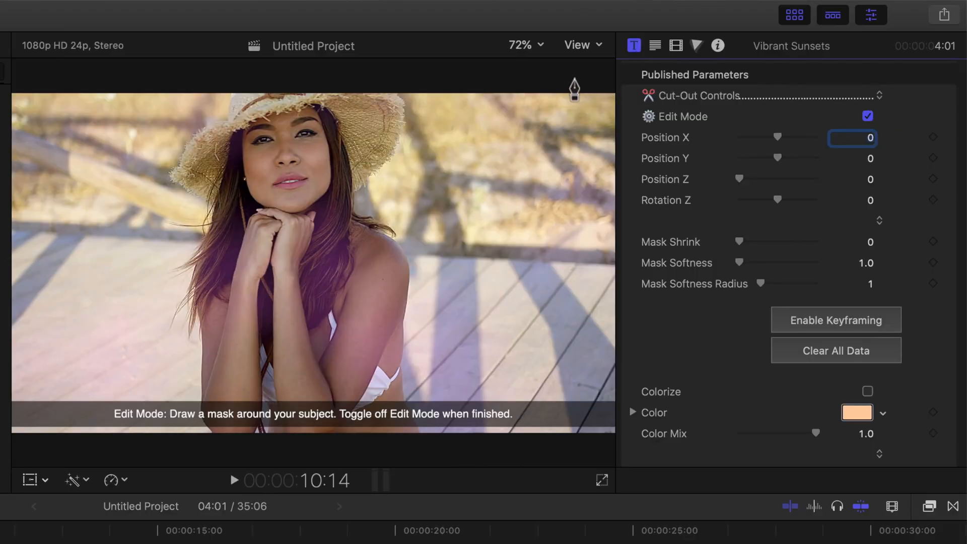
left_click(521, 44)
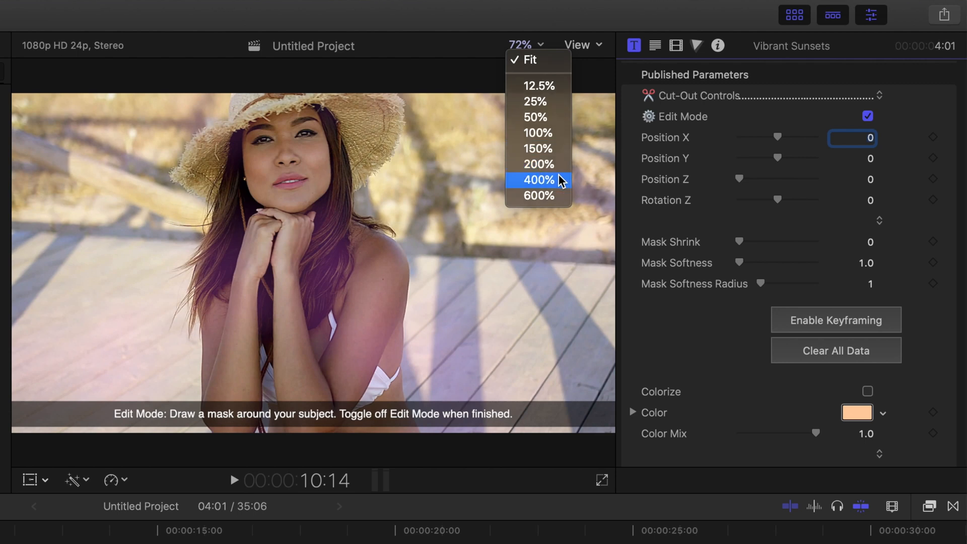
left_click(537, 180)
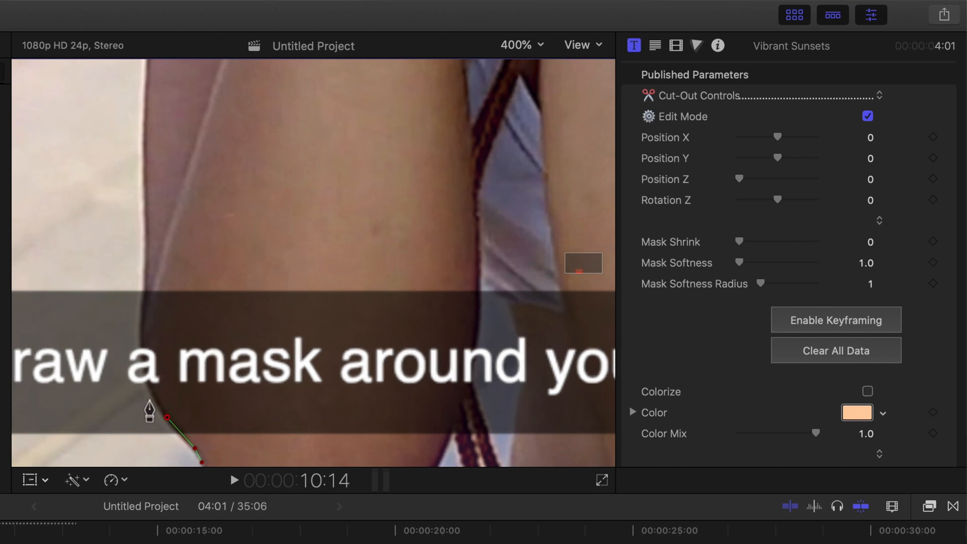
left_click(144, 153)
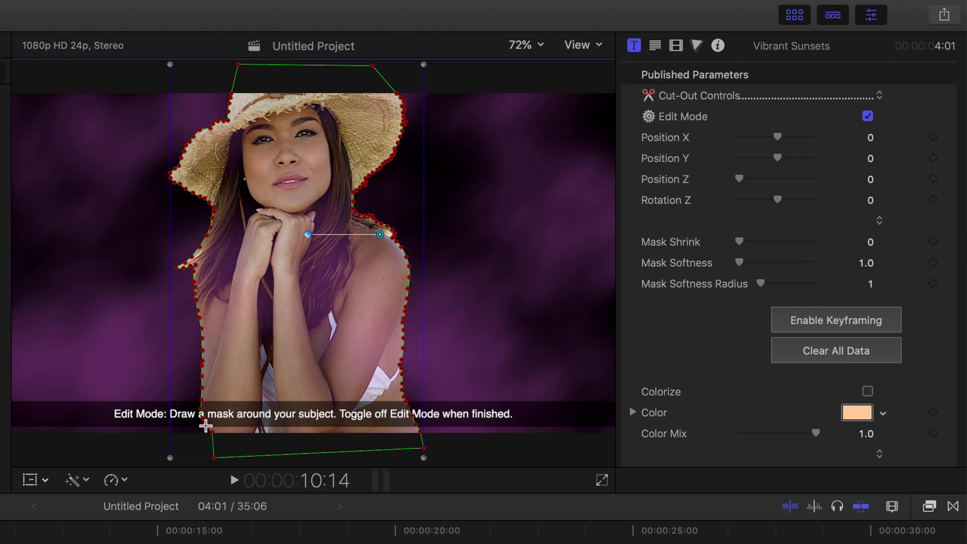
mouse_move(738, 266)
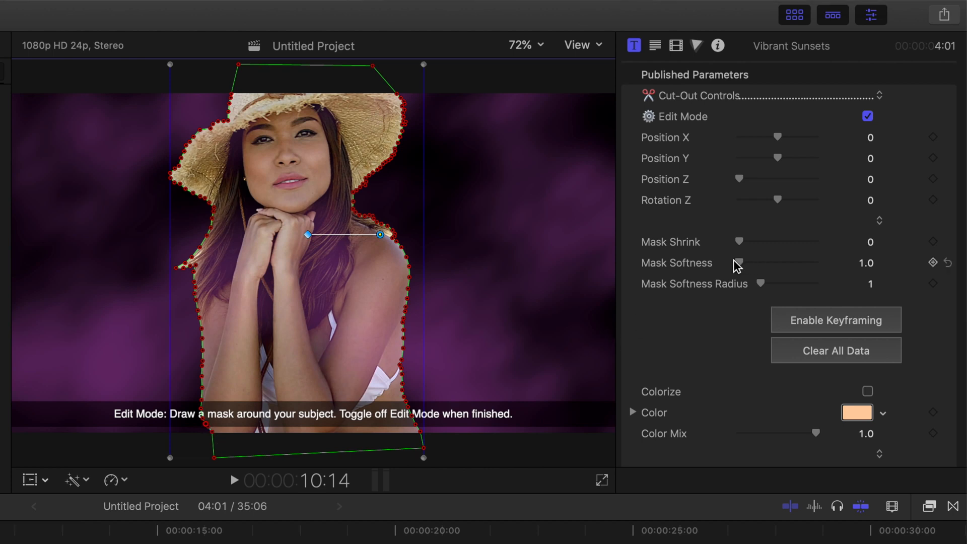
Set Mask Softness to 29, reset the tested position offsets, and turn Edit Mode off.
left_click_drag(737, 263, 753, 262)
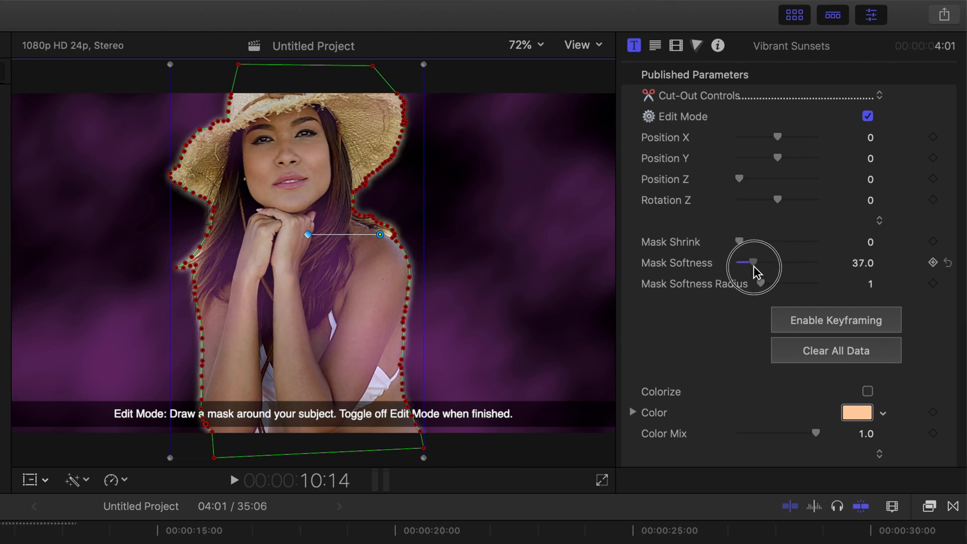
left_click_drag(752, 262, 747, 262)
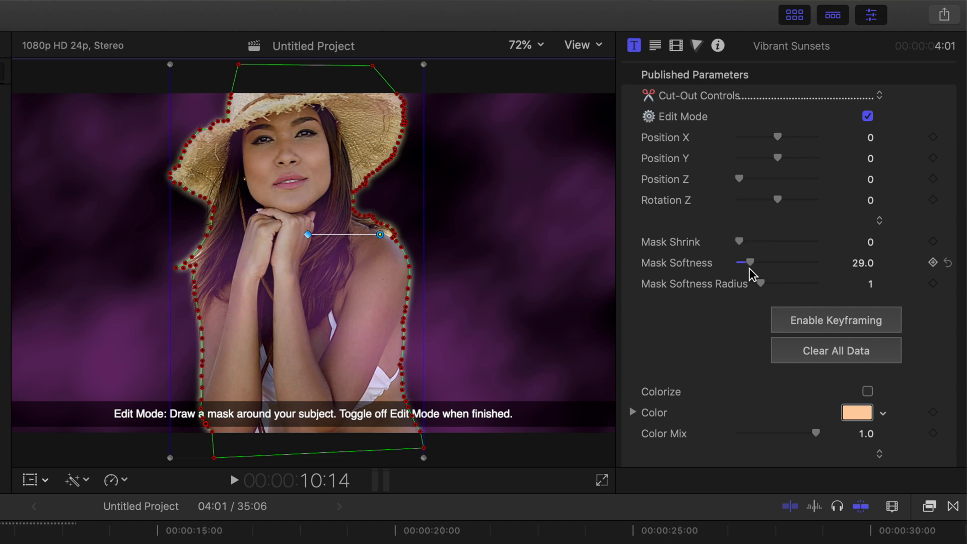
left_click_drag(777, 137, 779, 139)
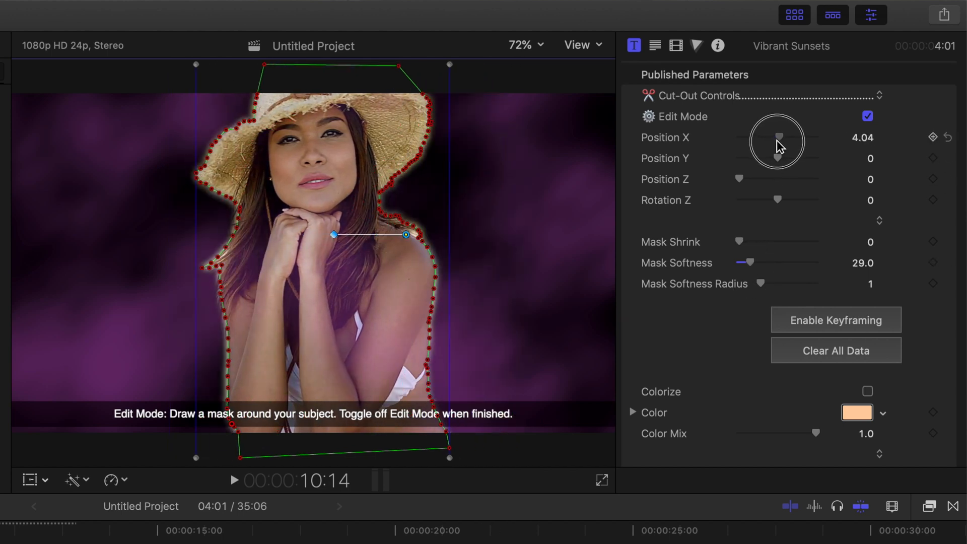
left_click_drag(777, 145, 774, 161)
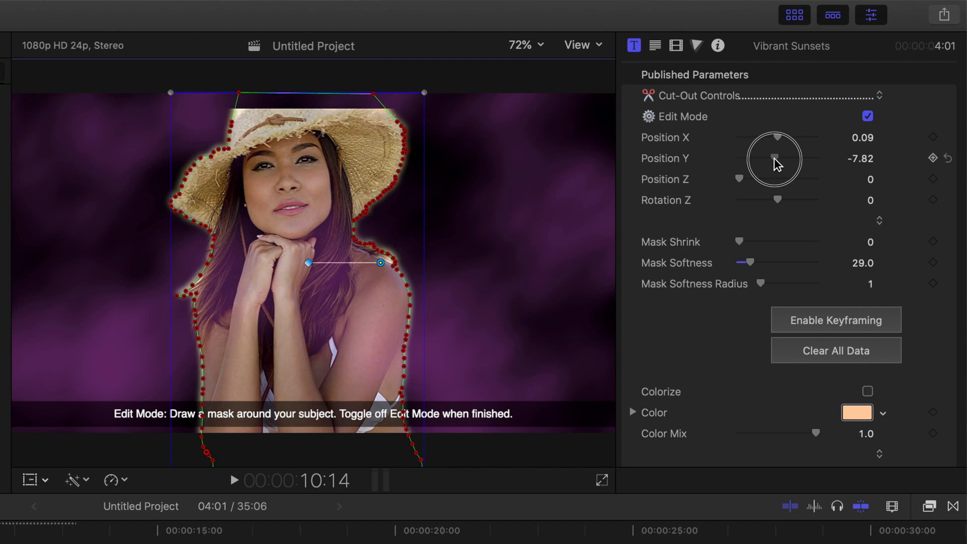
left_click(946, 180)
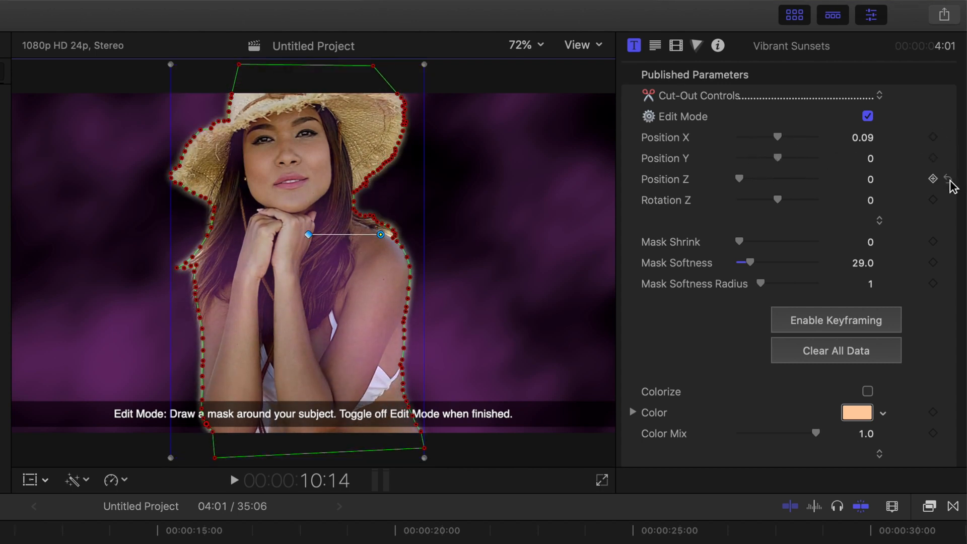
left_click(867, 116)
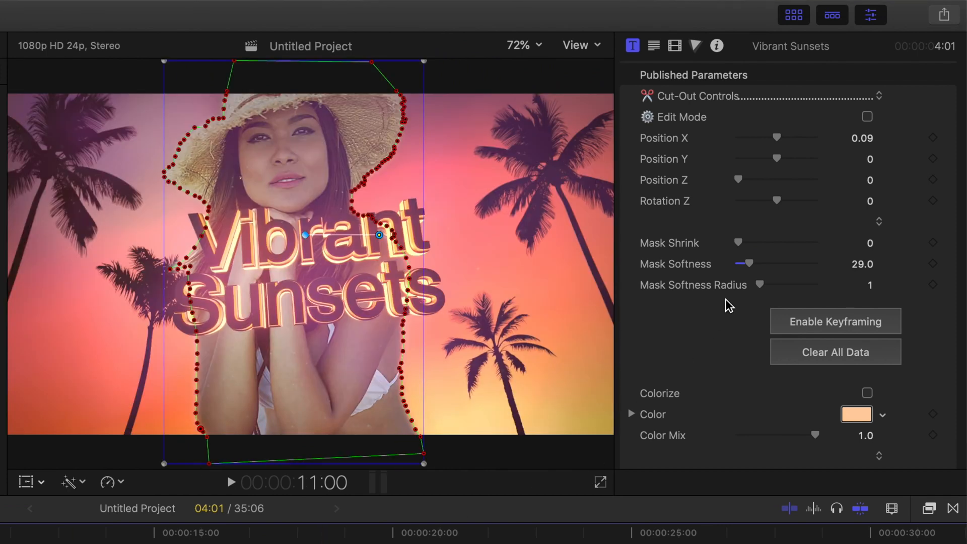
Replace the Main Title with 'Sunset' and the Subtitle with 'Stories'.
scroll("down", 3)
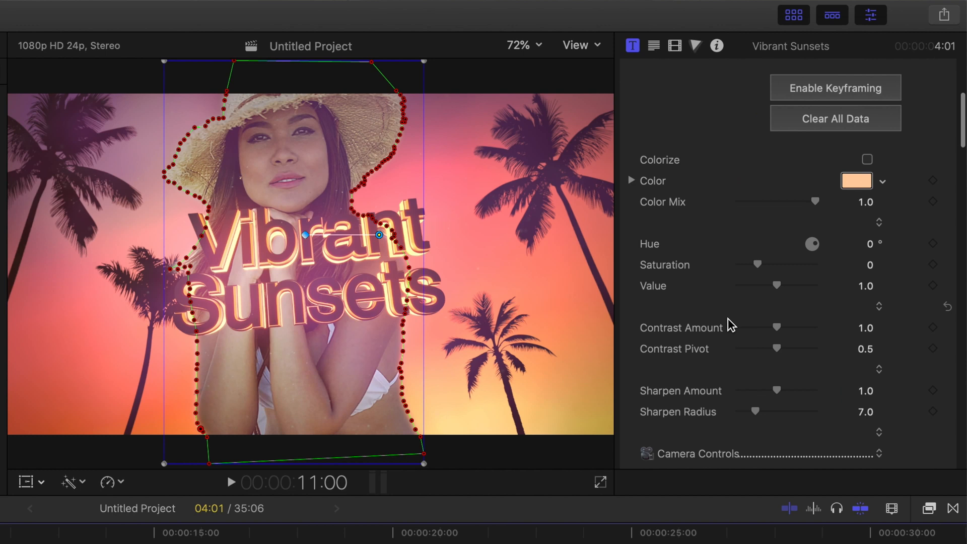
scroll("down", 3)
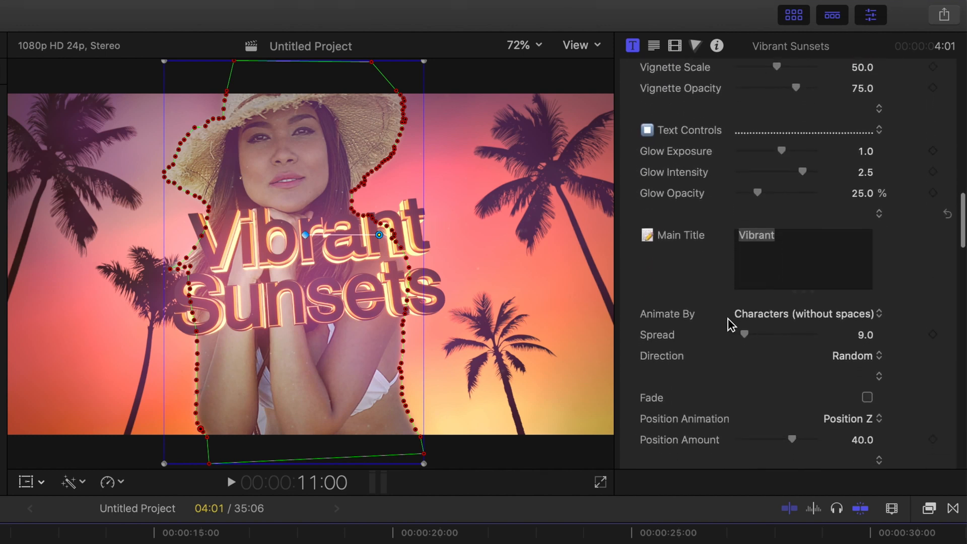
double_click(754, 235)
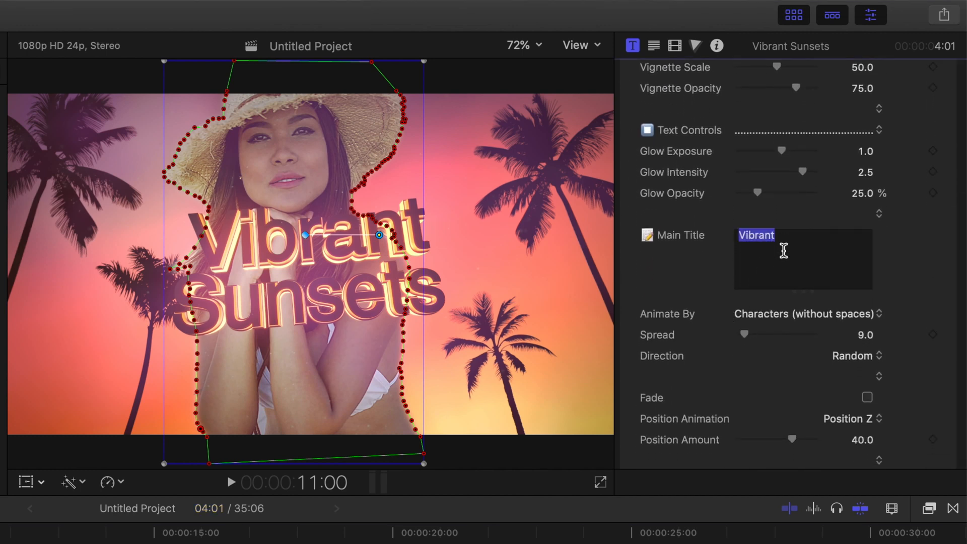
type("Sunset")
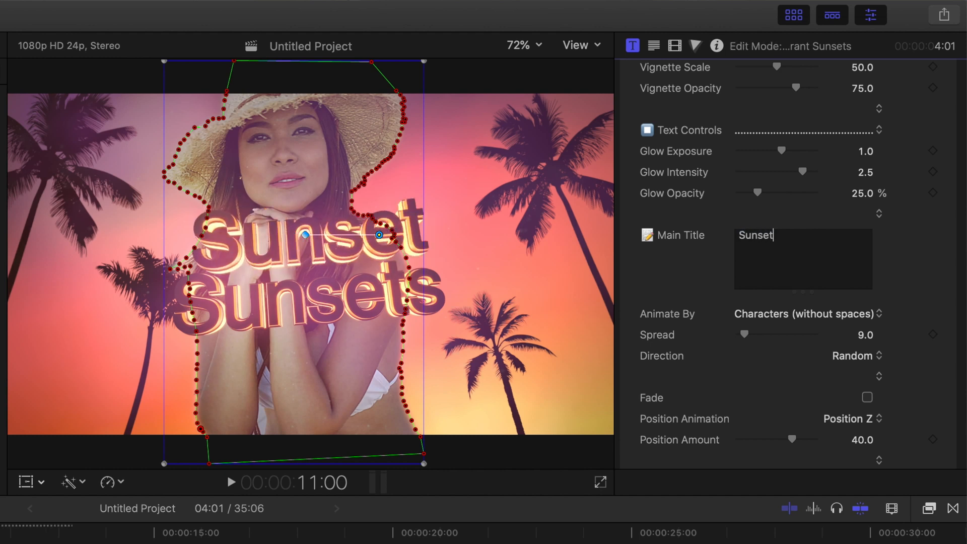
scroll("down", 3)
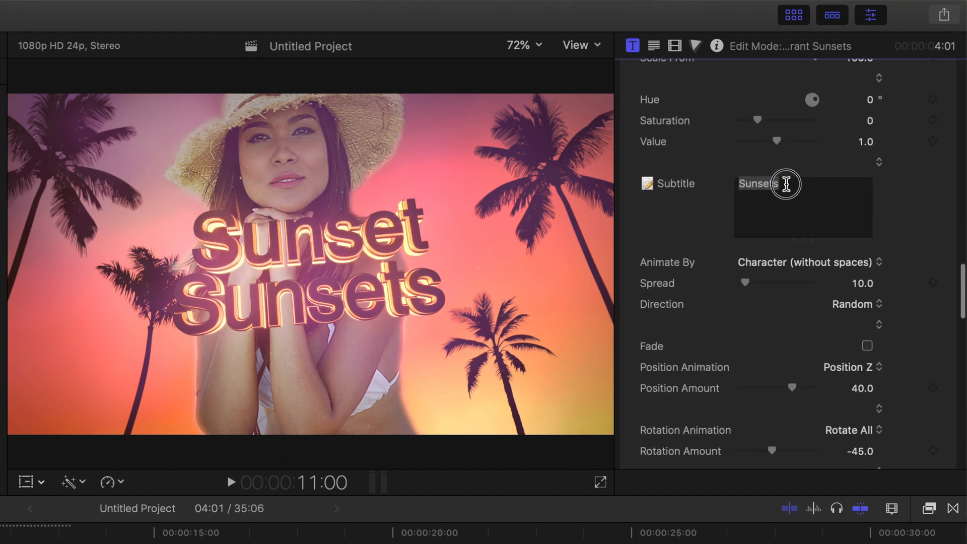
type("Stories")
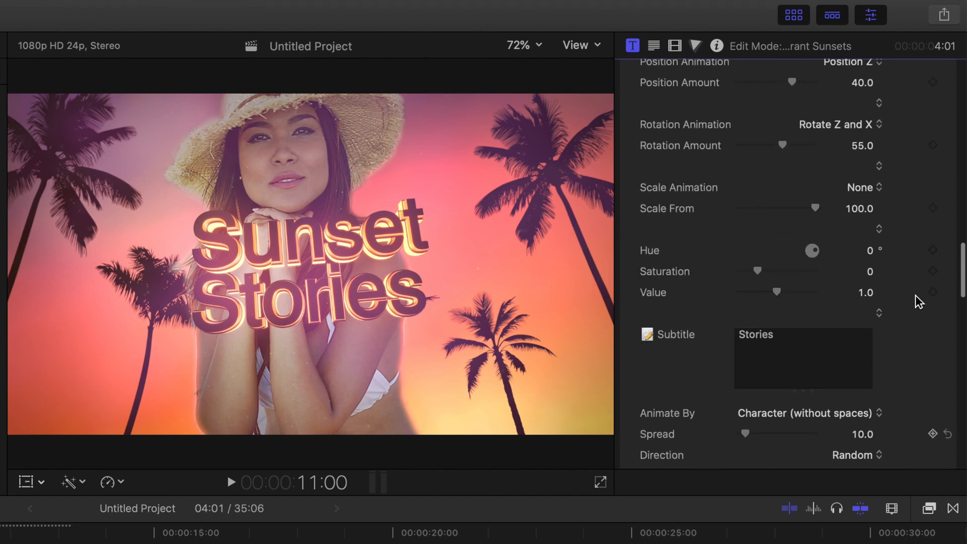
Colorize the title scene orange with Color Mix 0.71 and Contrast Amount 1.29.
scroll("down", 3)
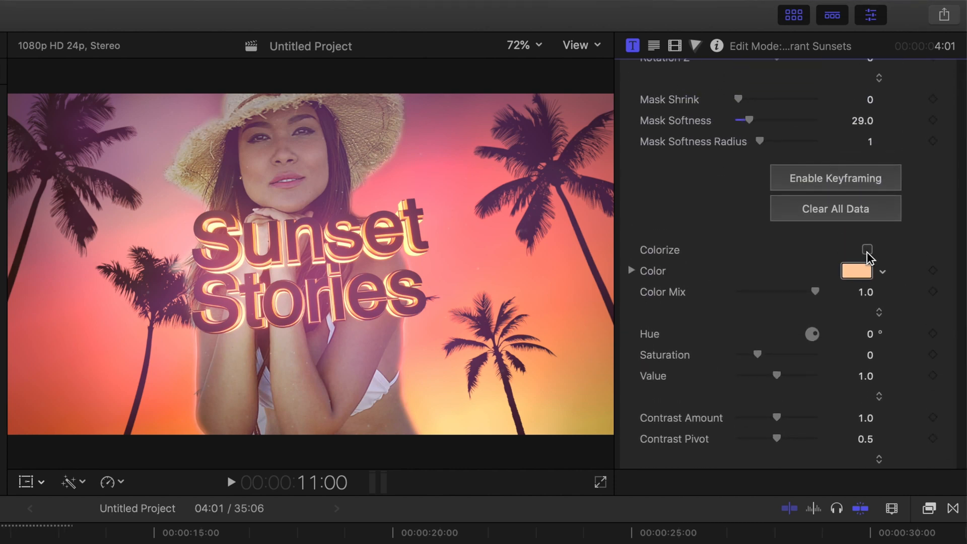
left_click(866, 252)
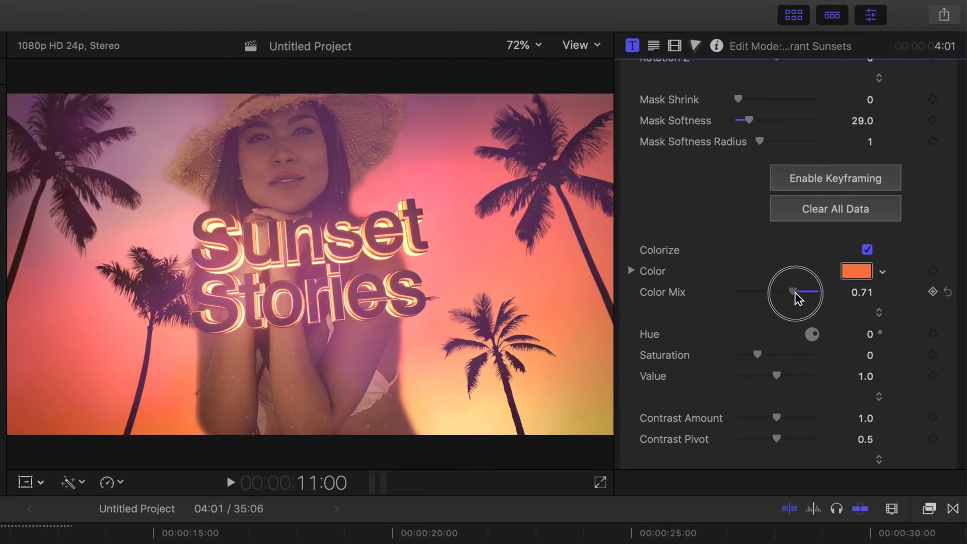
left_click_drag(777, 417, 787, 417)
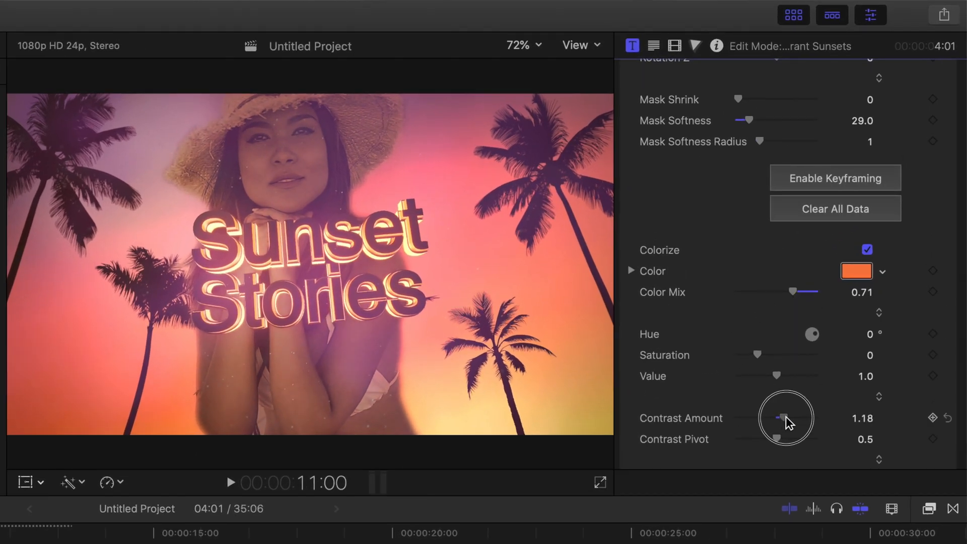
left_click_drag(779, 417, 789, 417)
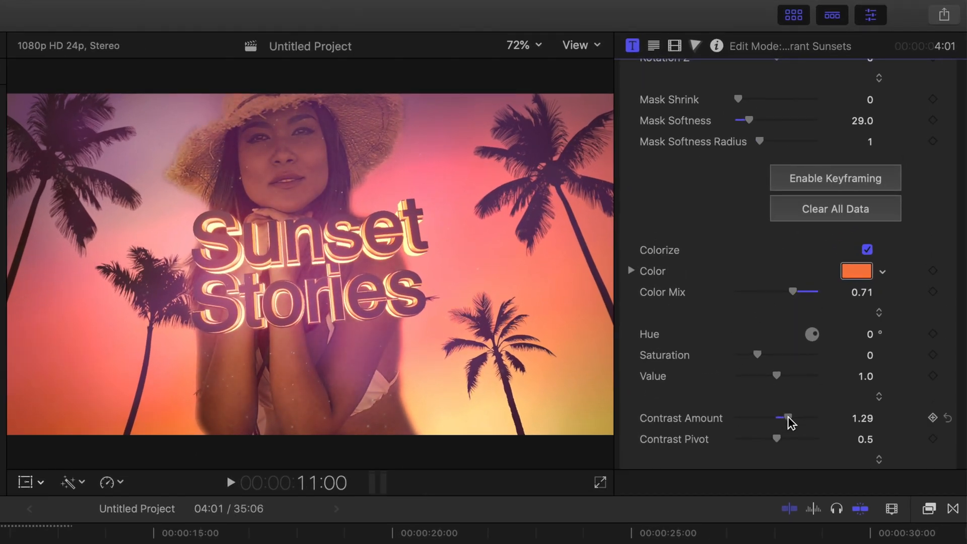
Adjust a further scene slider and turn off Front Focus Object 1 to hide a palm tree.
scroll("down", 3)
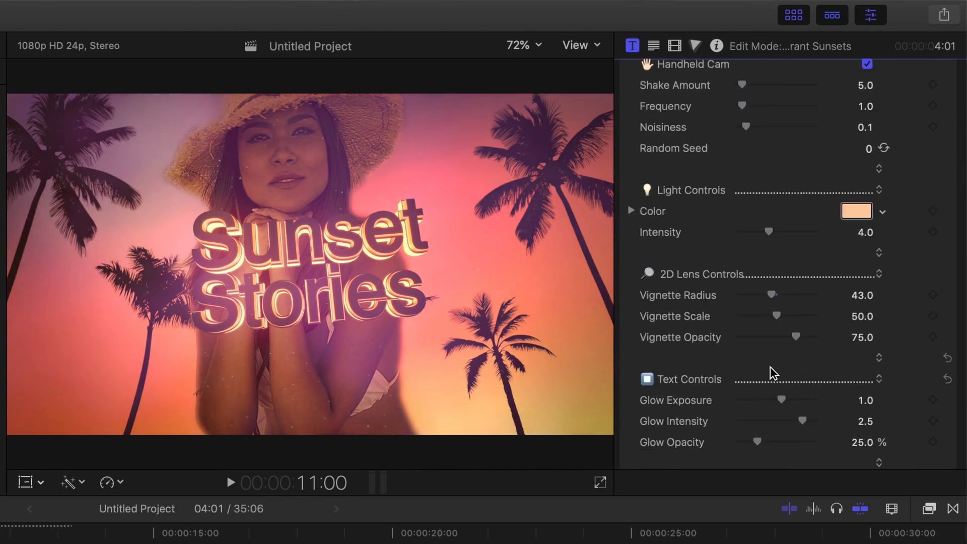
left_click_drag(764, 400, 790, 399)
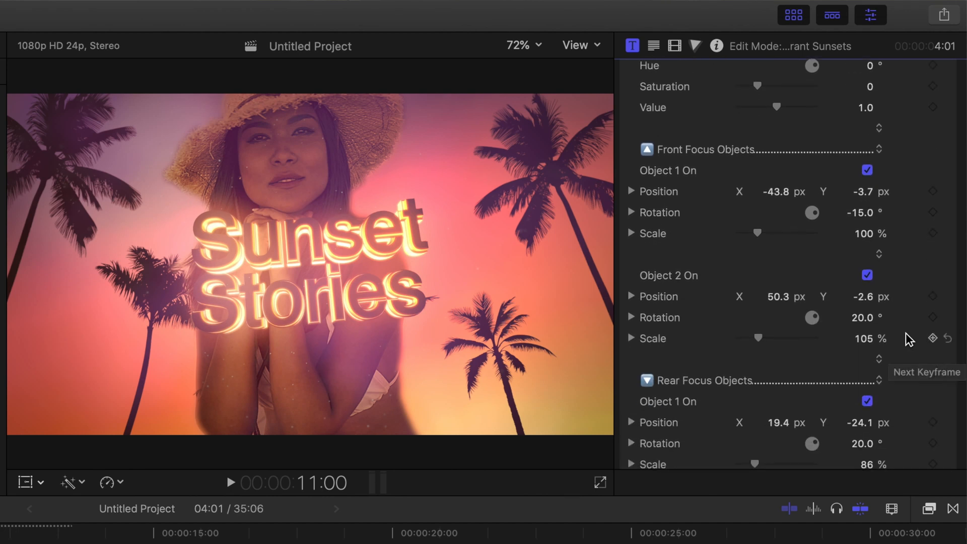
left_click(867, 171)
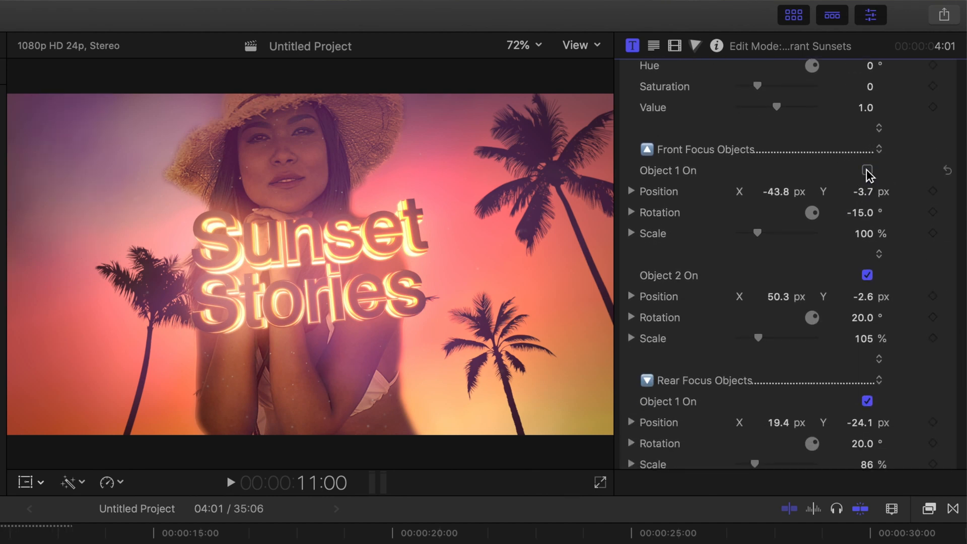
left_click(866, 170)
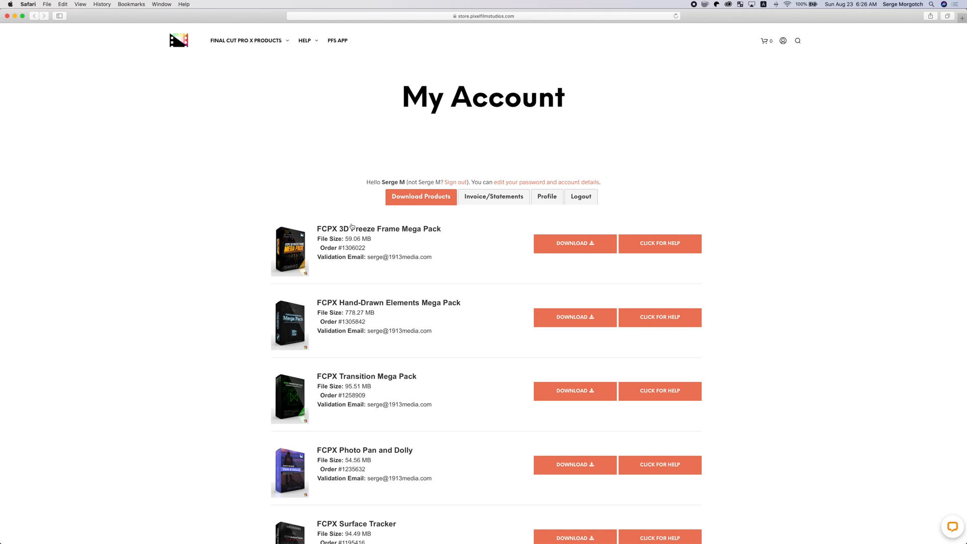
Browse the 3D Freeze Frame Mega Pack's ProFreeze theme download list.
left_click(574, 243)
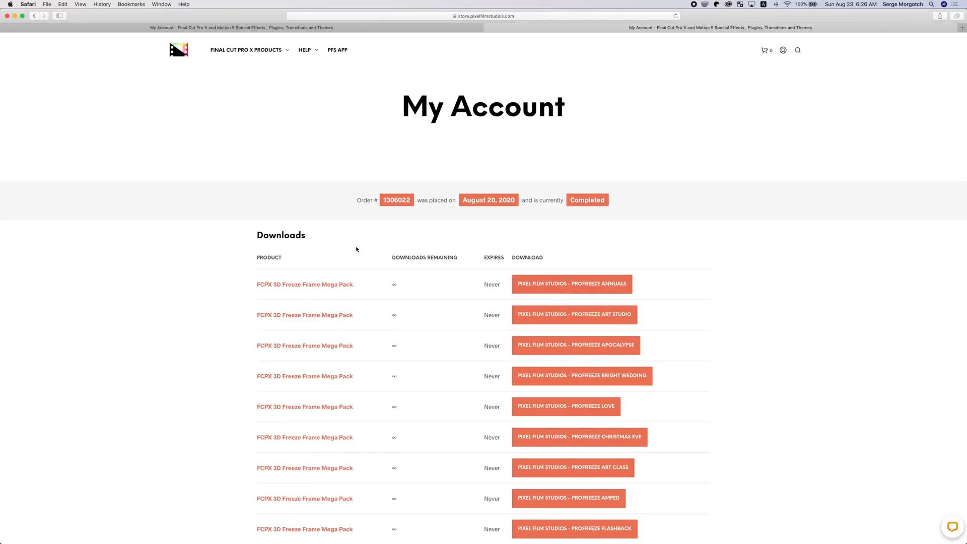
scroll("down", 3)
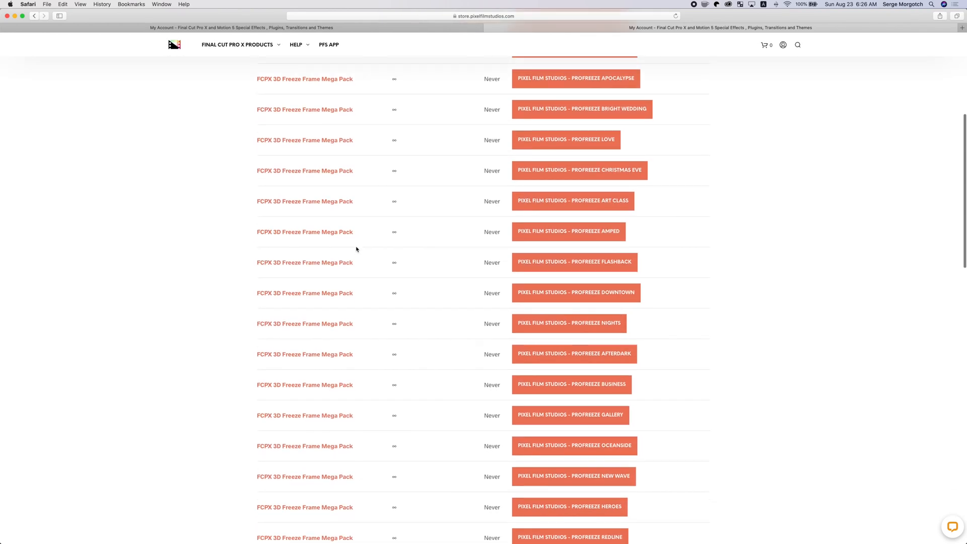
scroll("down", 3)
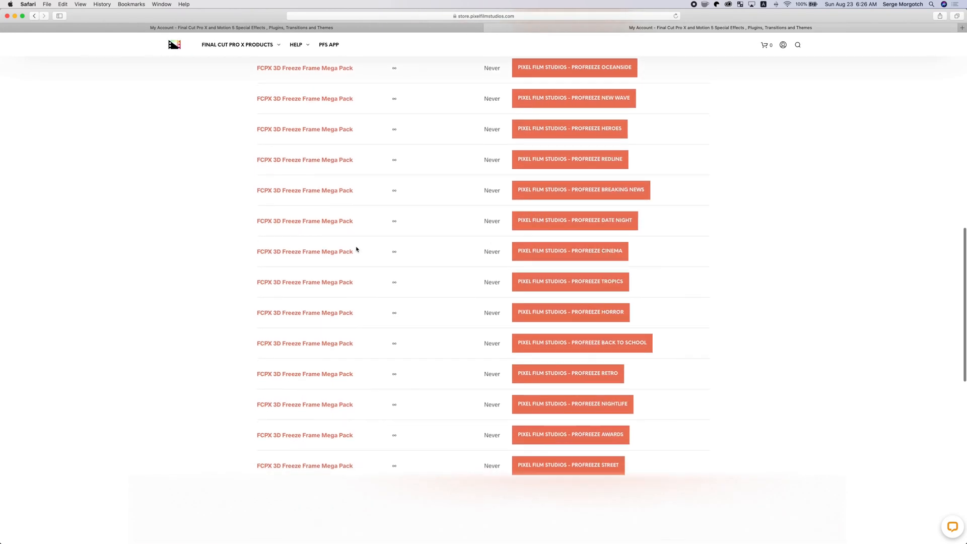
scroll("down", 3)
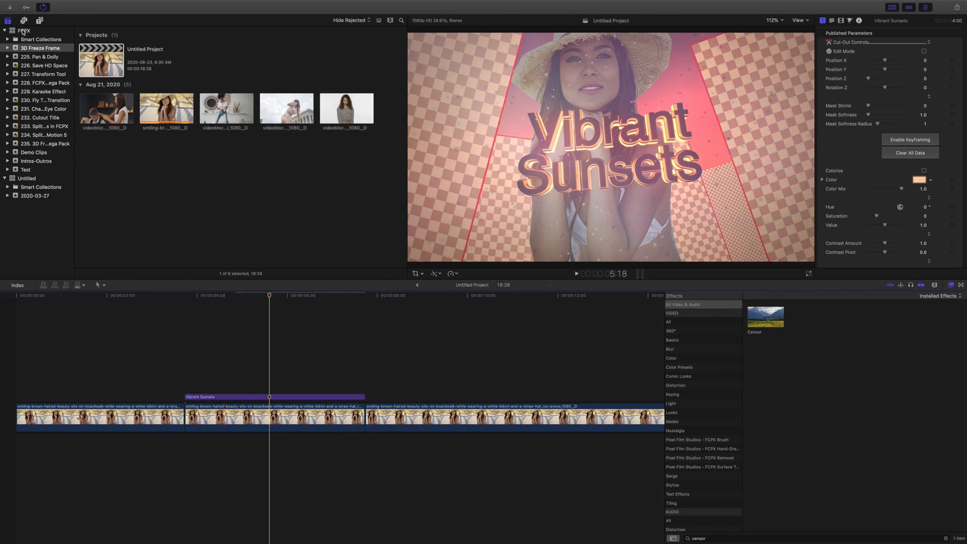
Set the FCPX library's Motion Content to the Motion Templates folder and confirm.
left_click(24, 31)
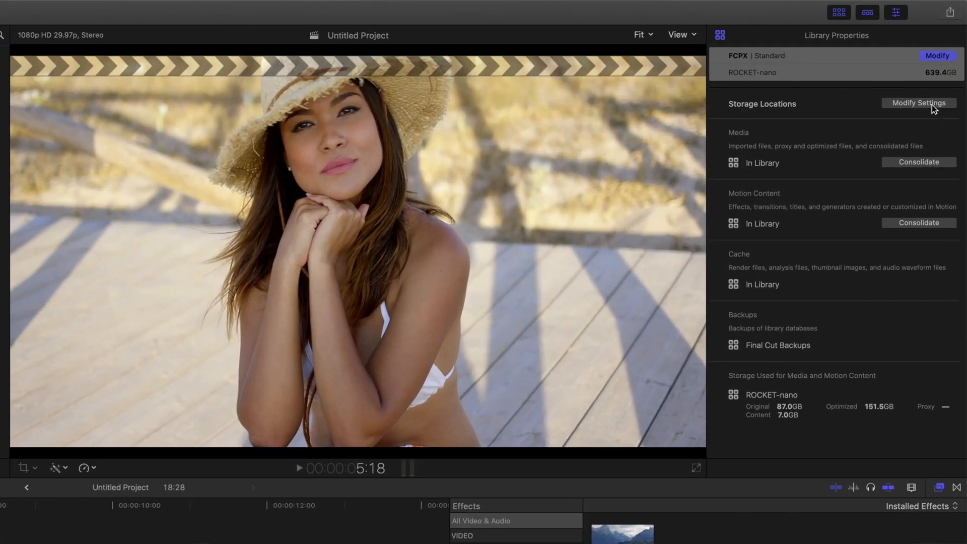
left_click(919, 103)
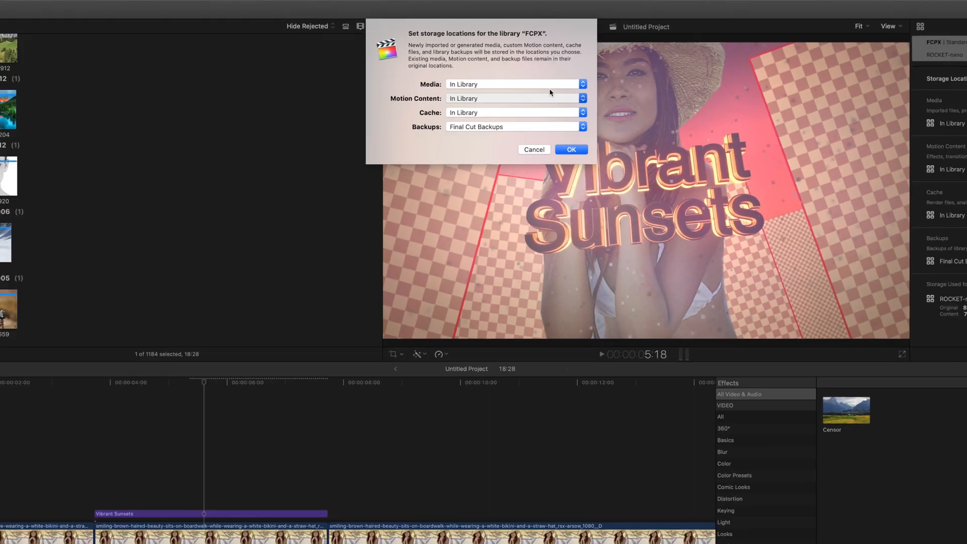
left_click(570, 149)
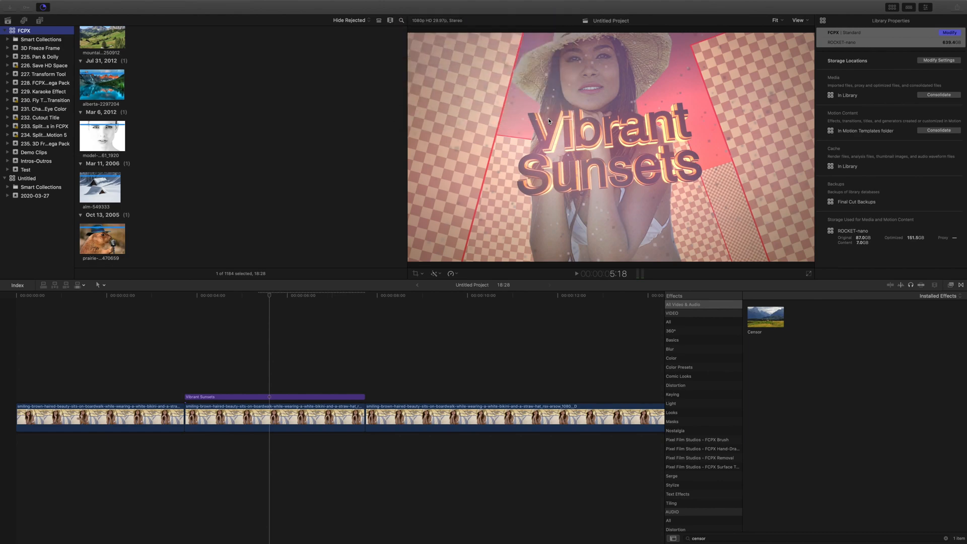